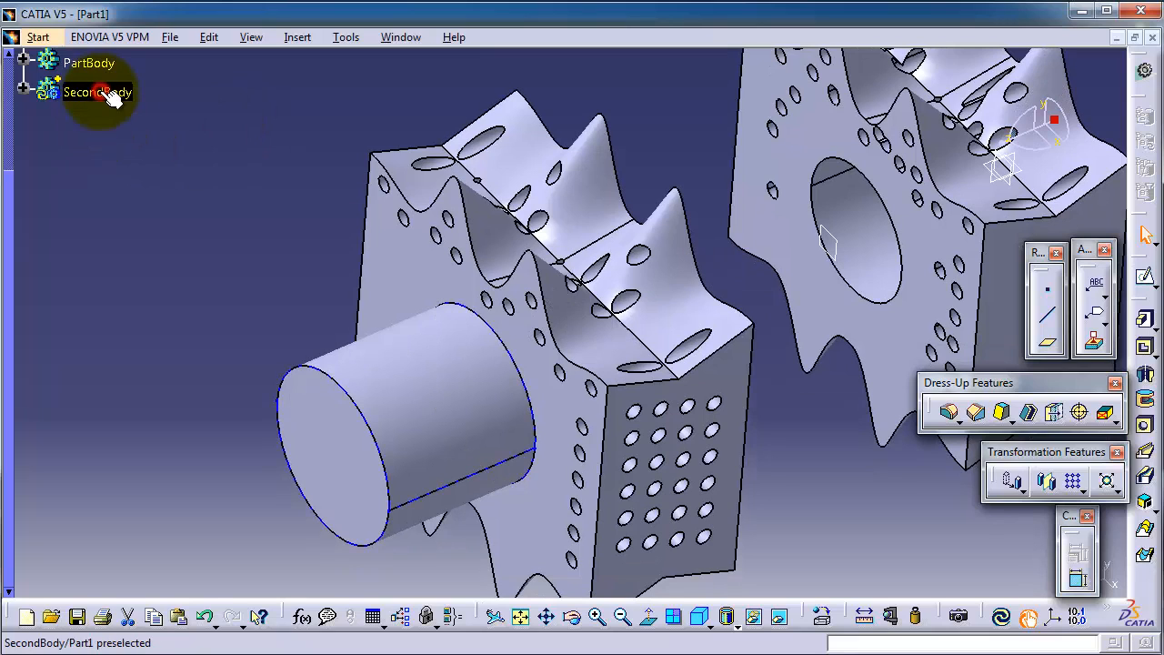
- Expand the Part1 tree by selecting SecondBody, then select PartBody
left_click(95, 91)
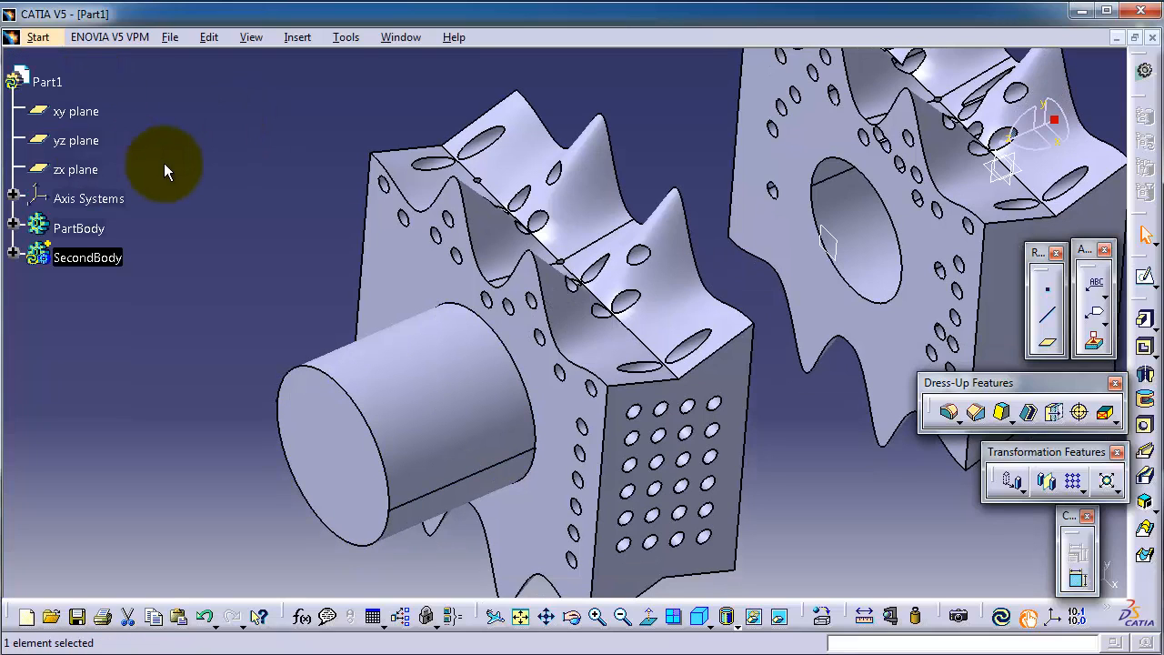
mouse_move(473, 491)
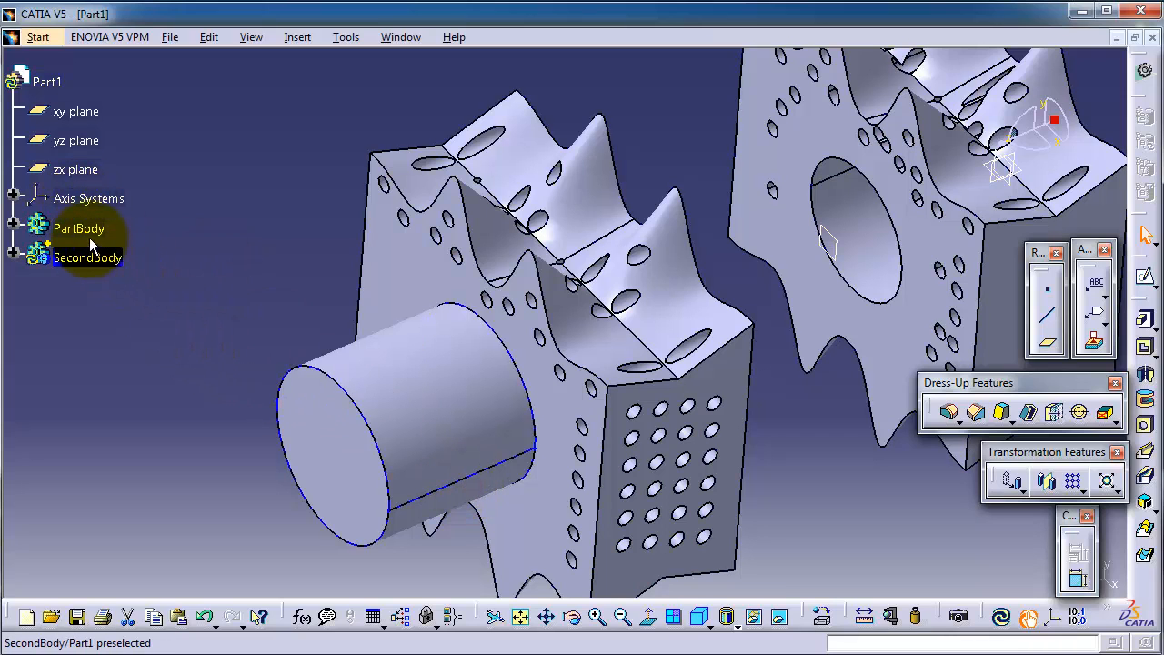
left_click(87, 258)
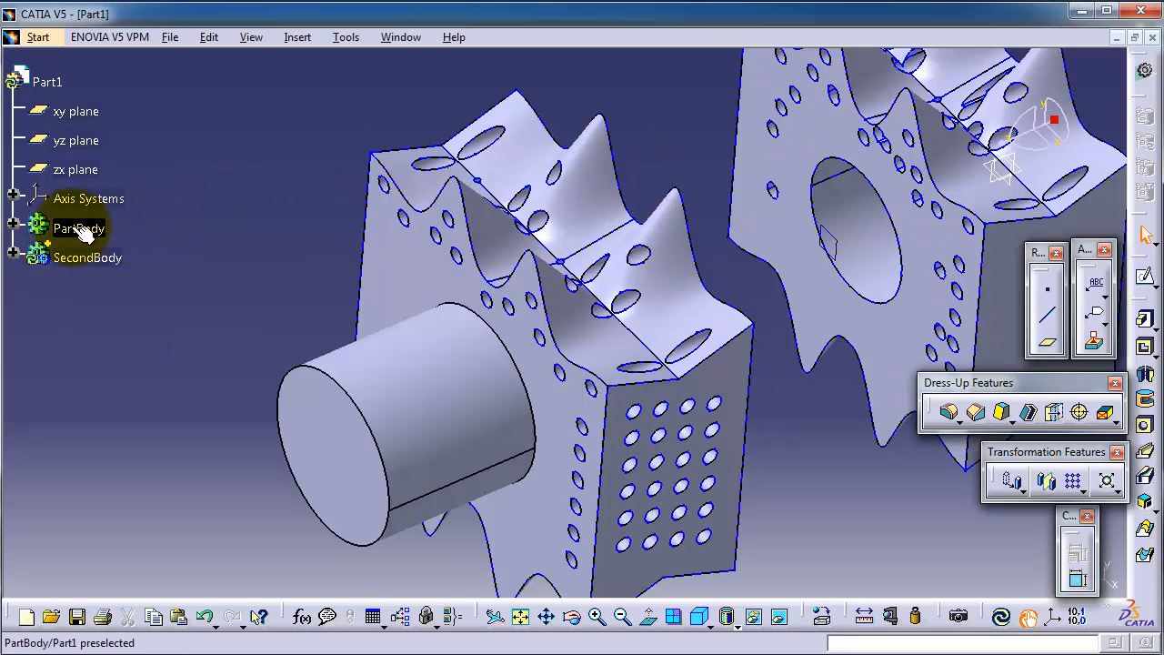
- Set PartBody's fill colour to orange in its graphic properties
right_click(73, 227)
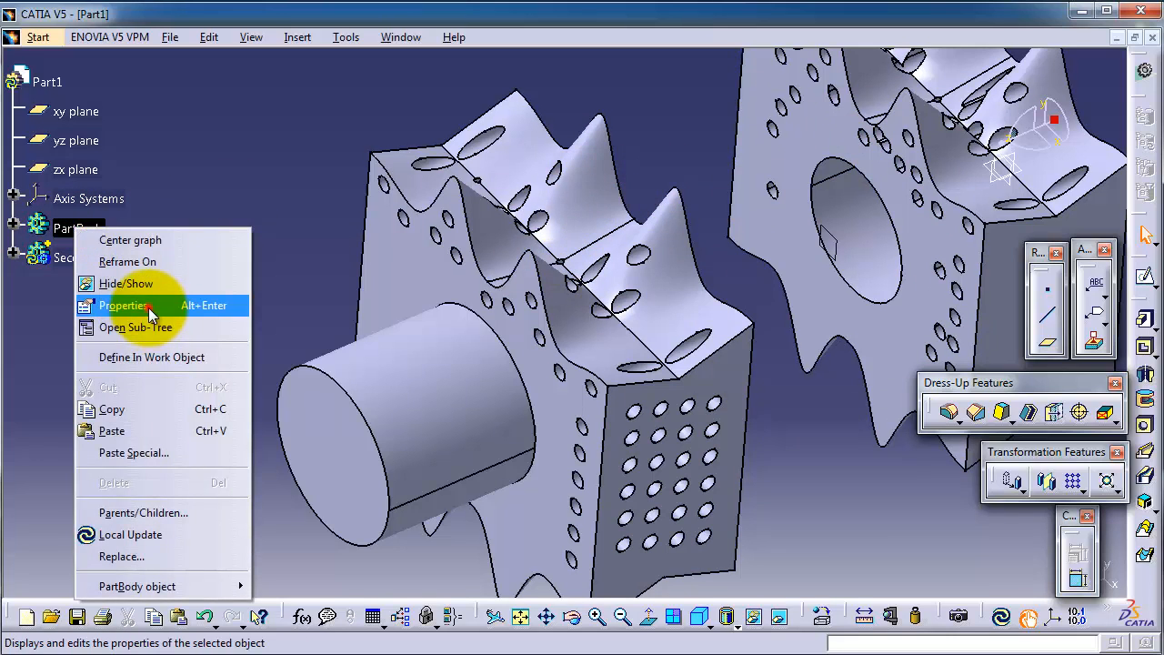
left_click(124, 306)
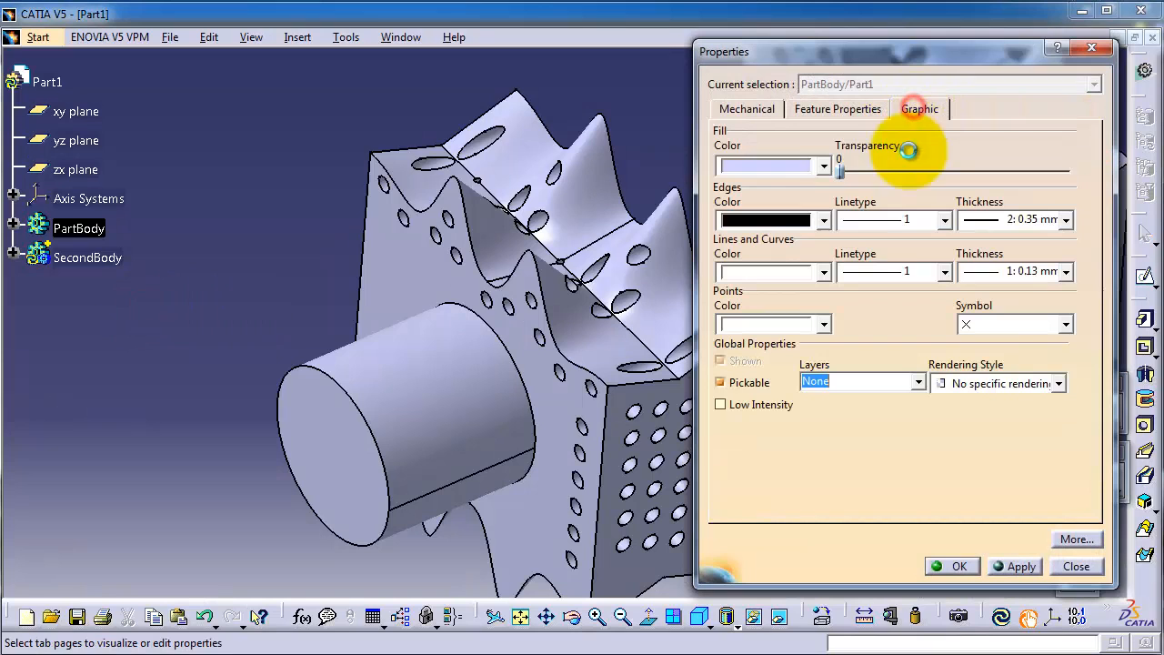
left_click(822, 165)
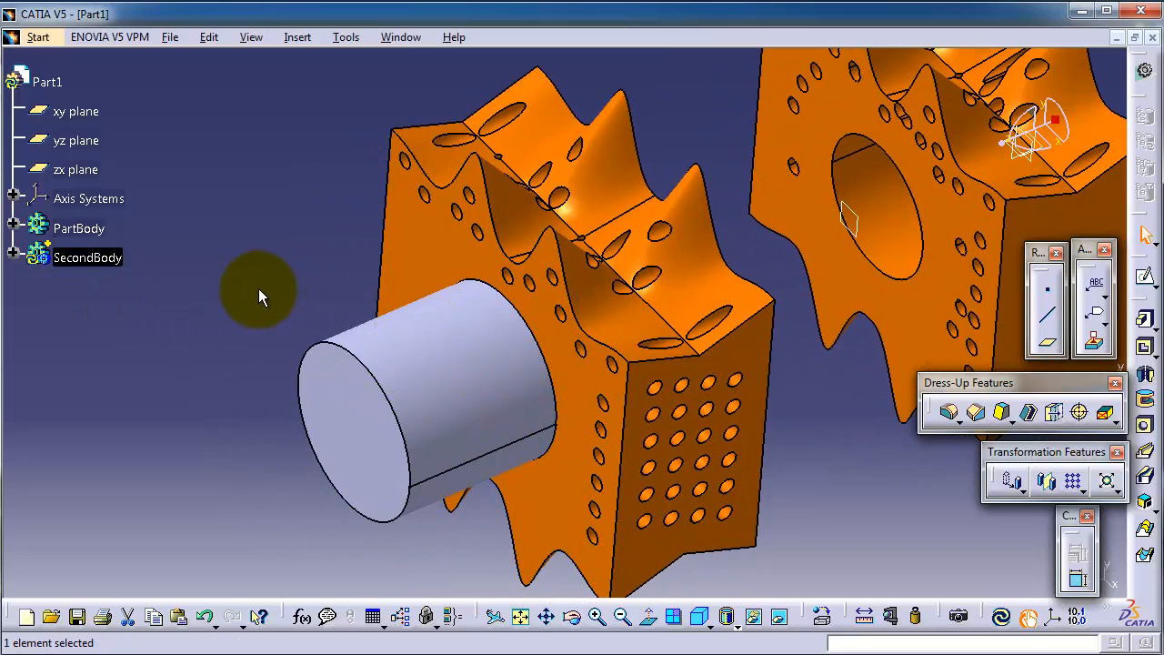
mouse_move(309, 36)
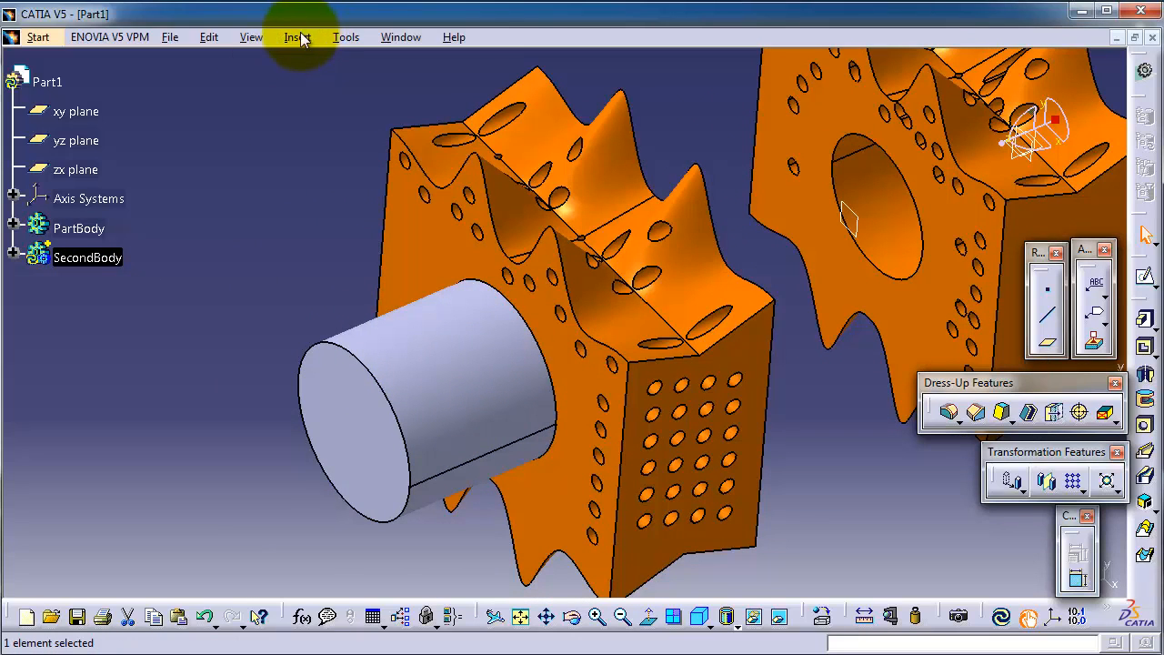
left_click(298, 36)
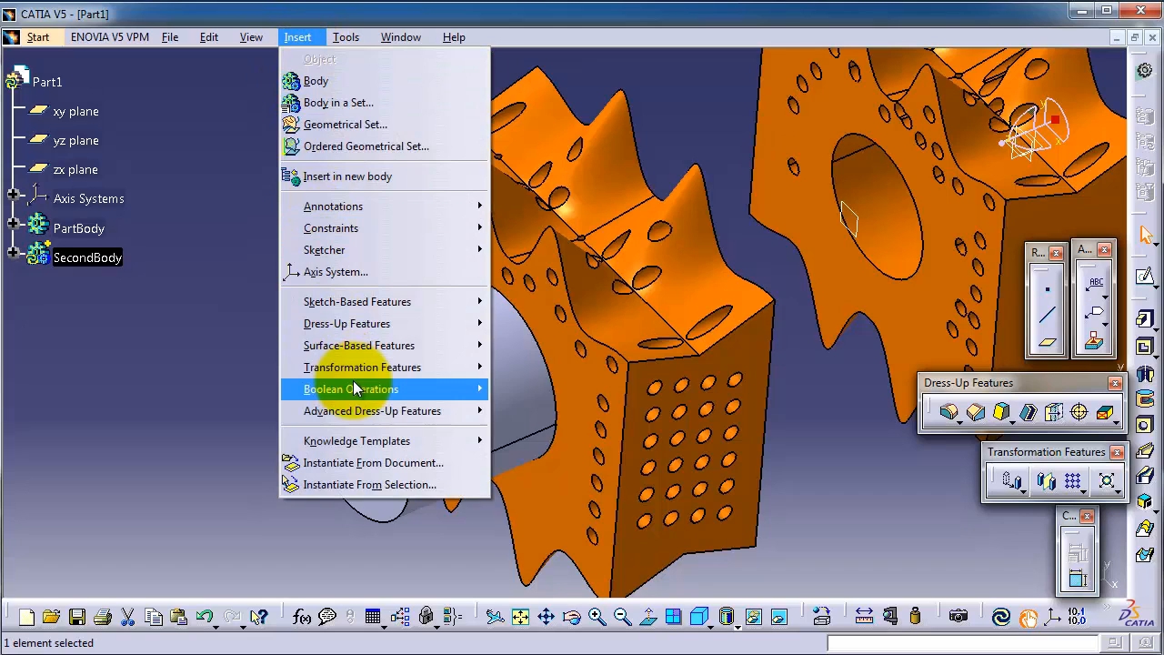
mouse_move(429, 396)
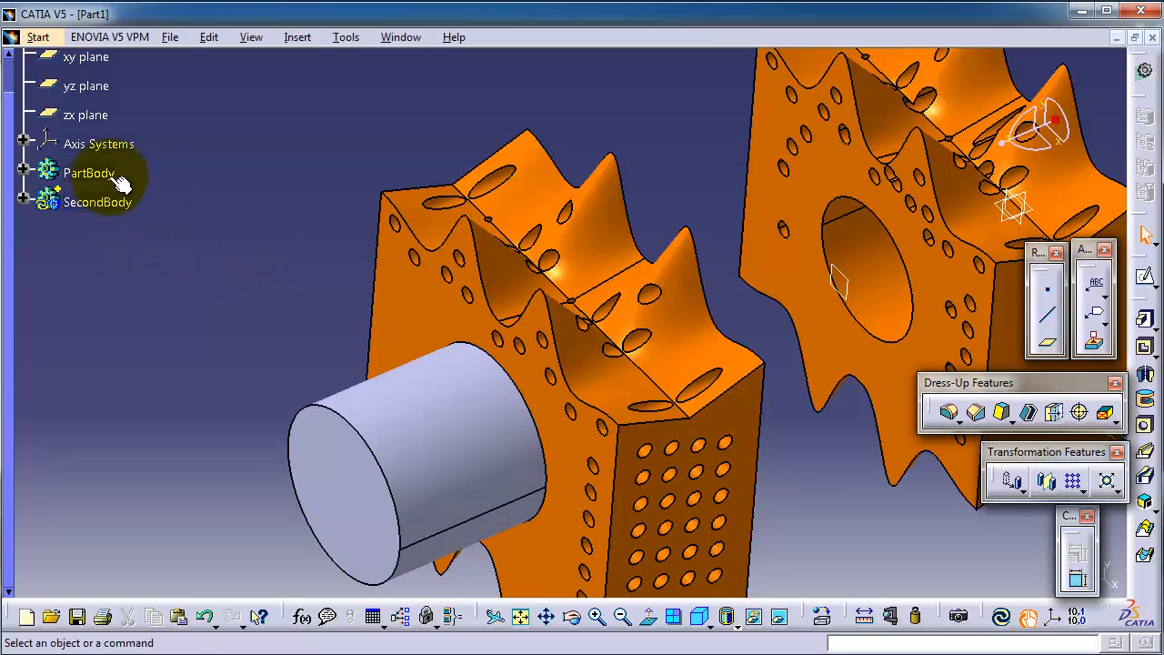
mouse_move(265, 48)
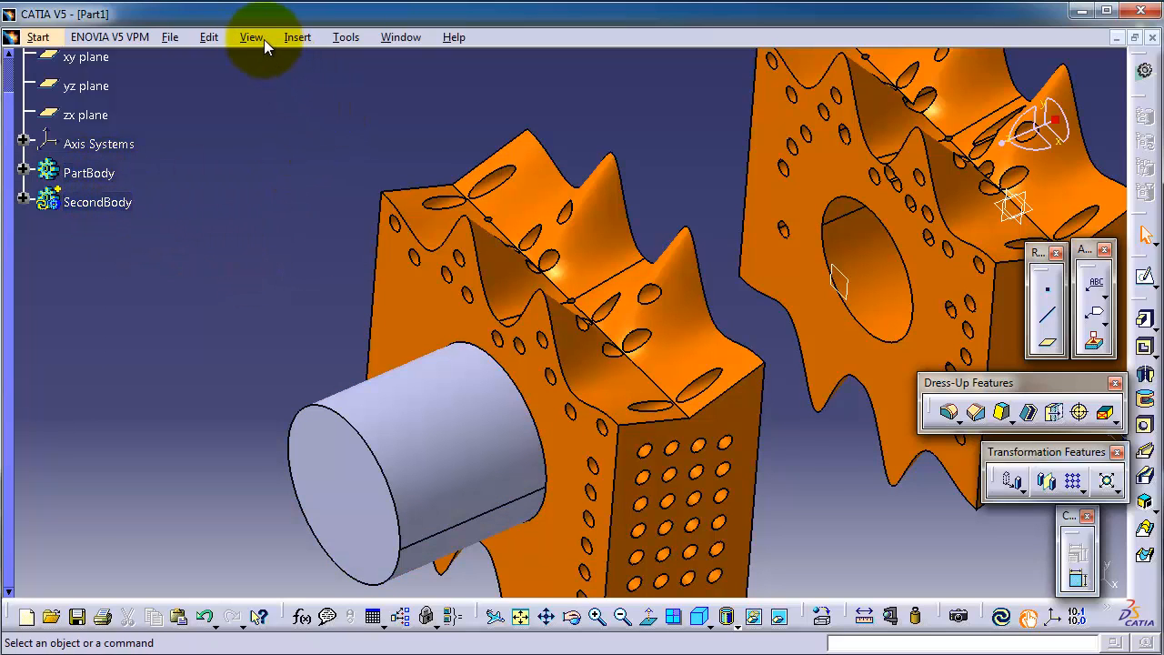
- Boolean-add SecondBody into PartBody, leaving a single orange PartBody
left_click(298, 36)
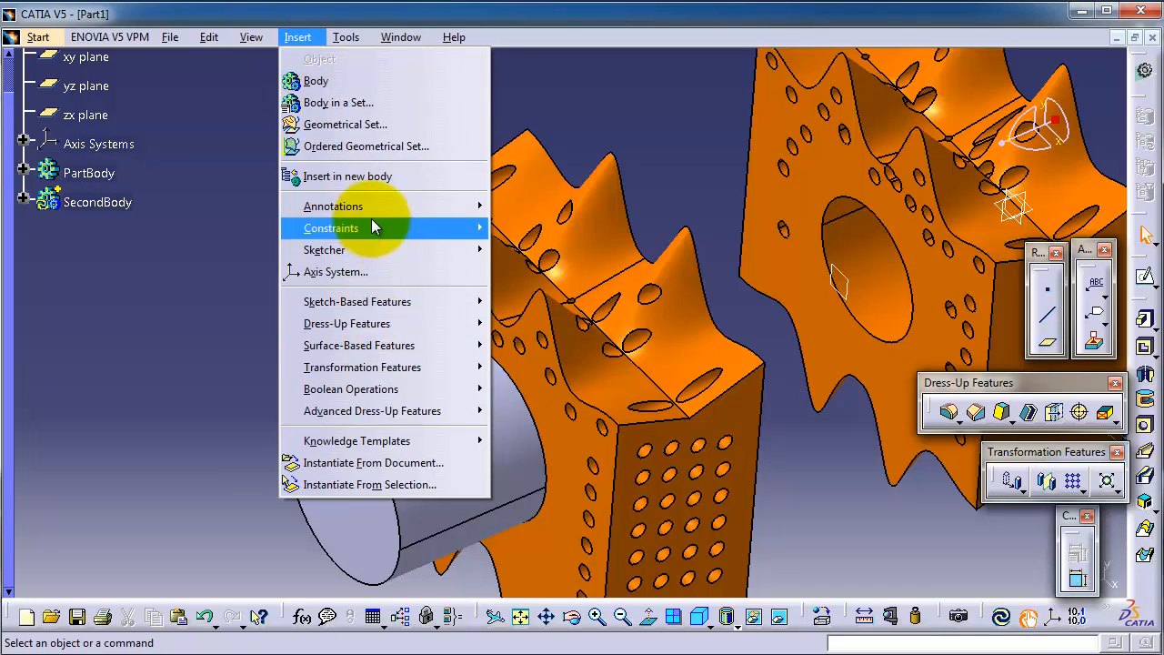
mouse_move(418, 389)
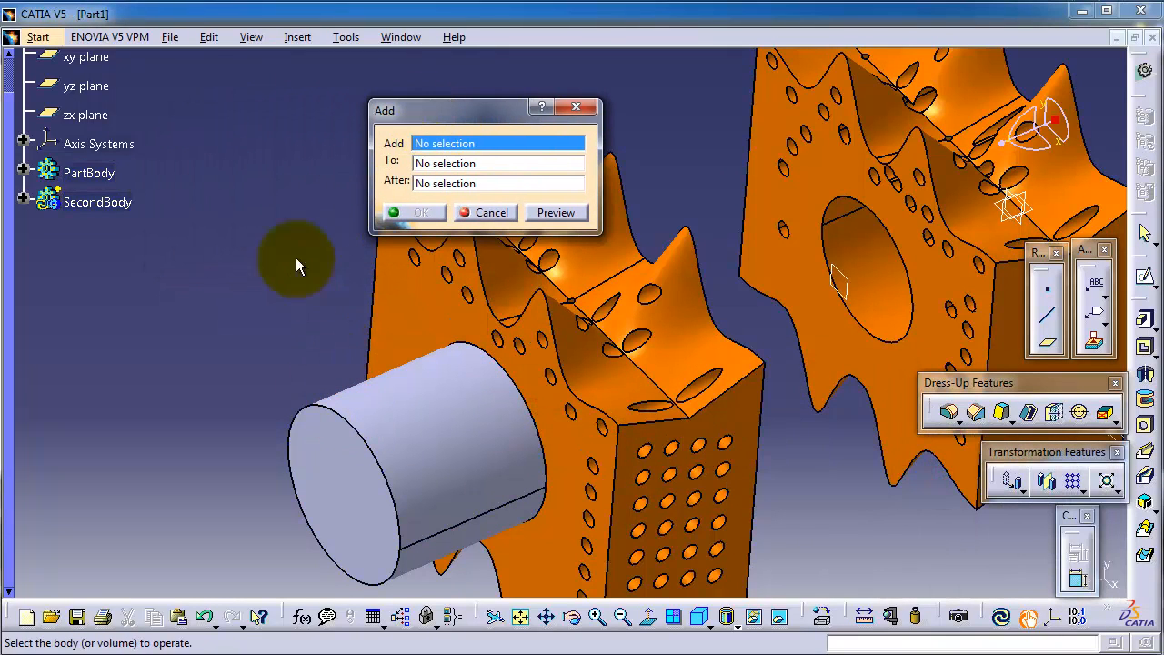
mouse_move(364, 124)
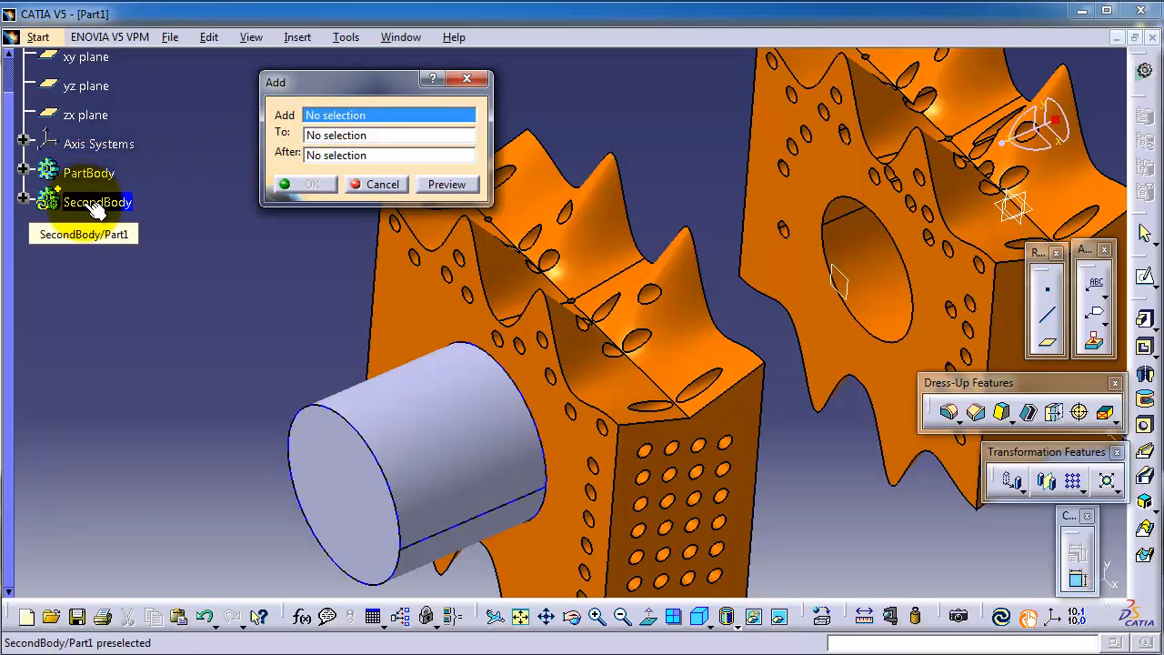
left_click(95, 202)
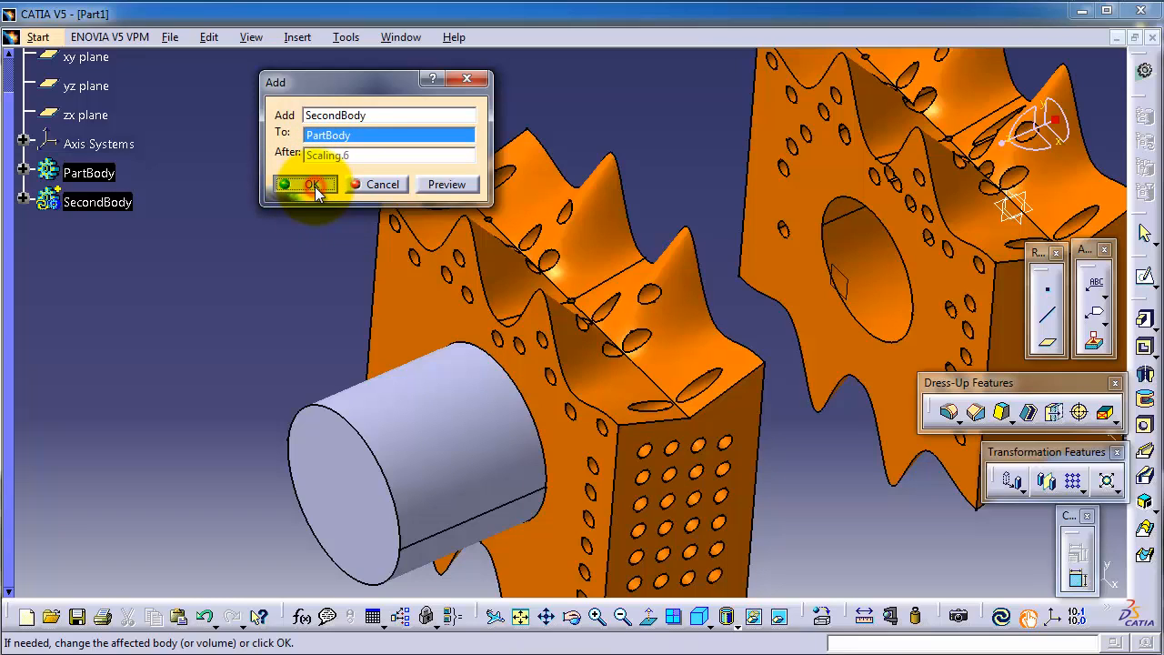
left_click(313, 184)
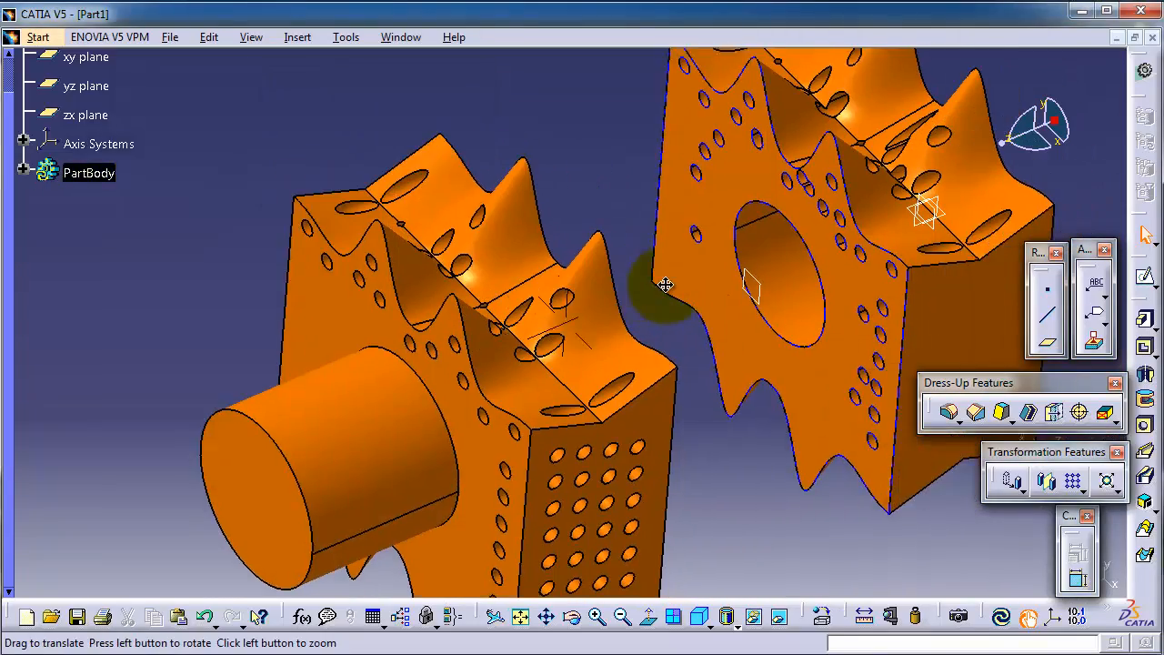
left_click_drag(664, 287, 494, 291)
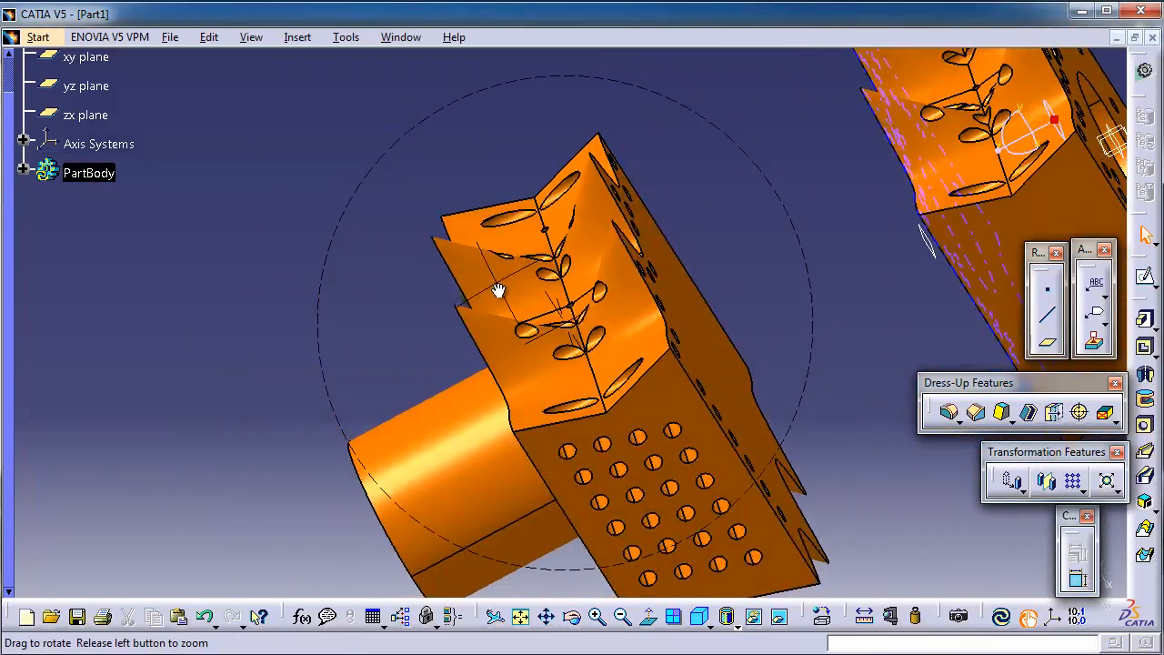
left_click_drag(498, 291, 644, 264)
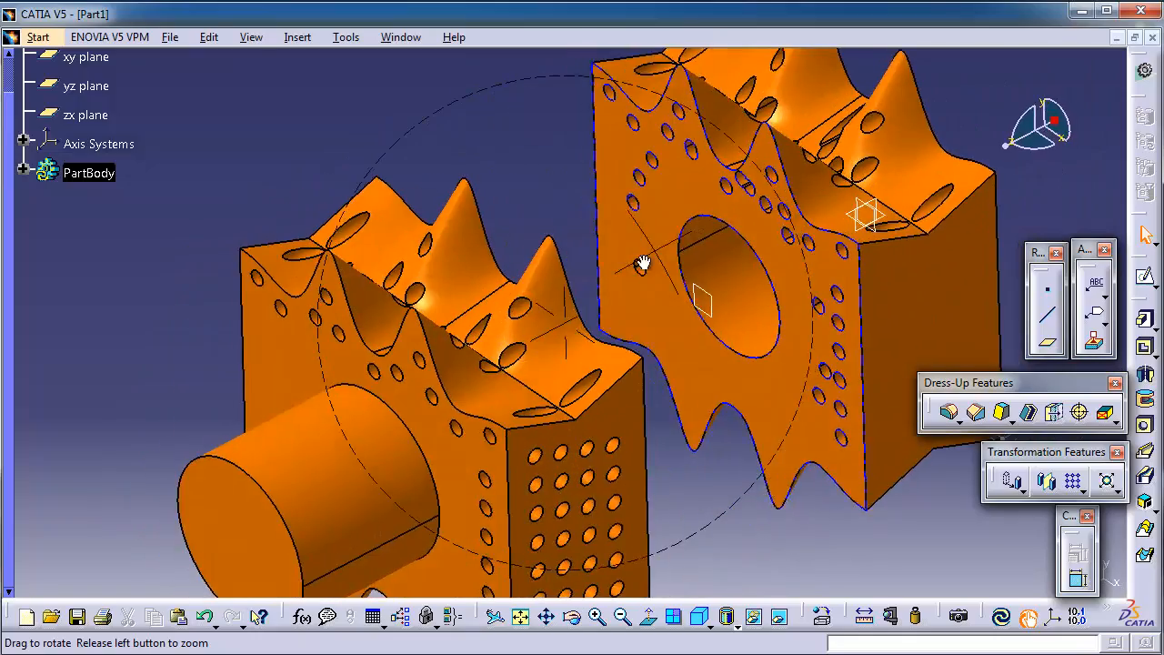